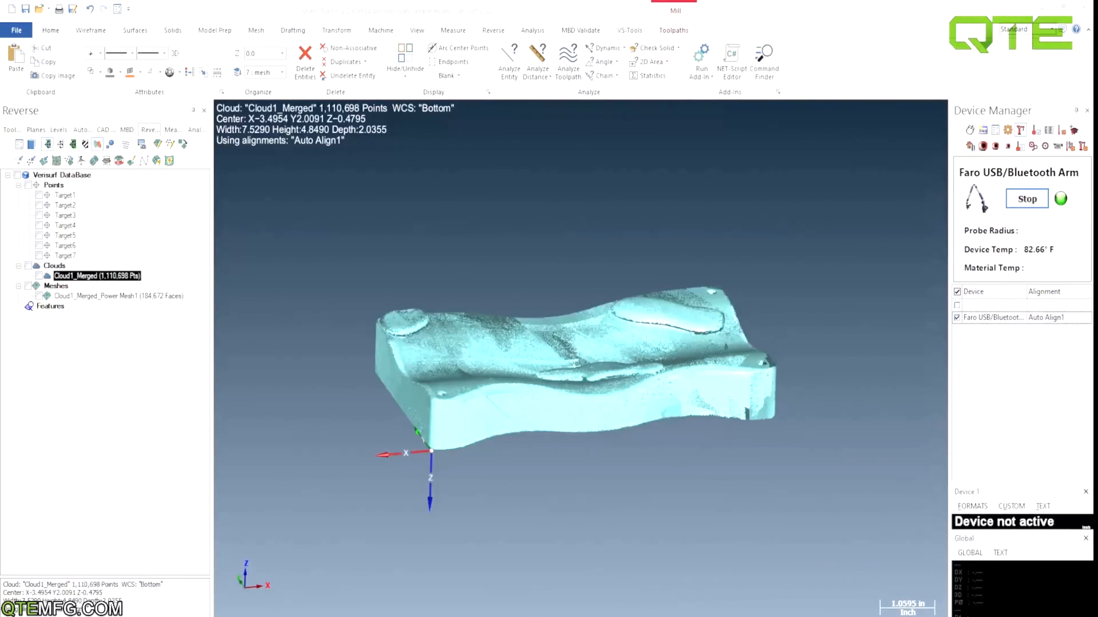
mouse_move(390, 307)
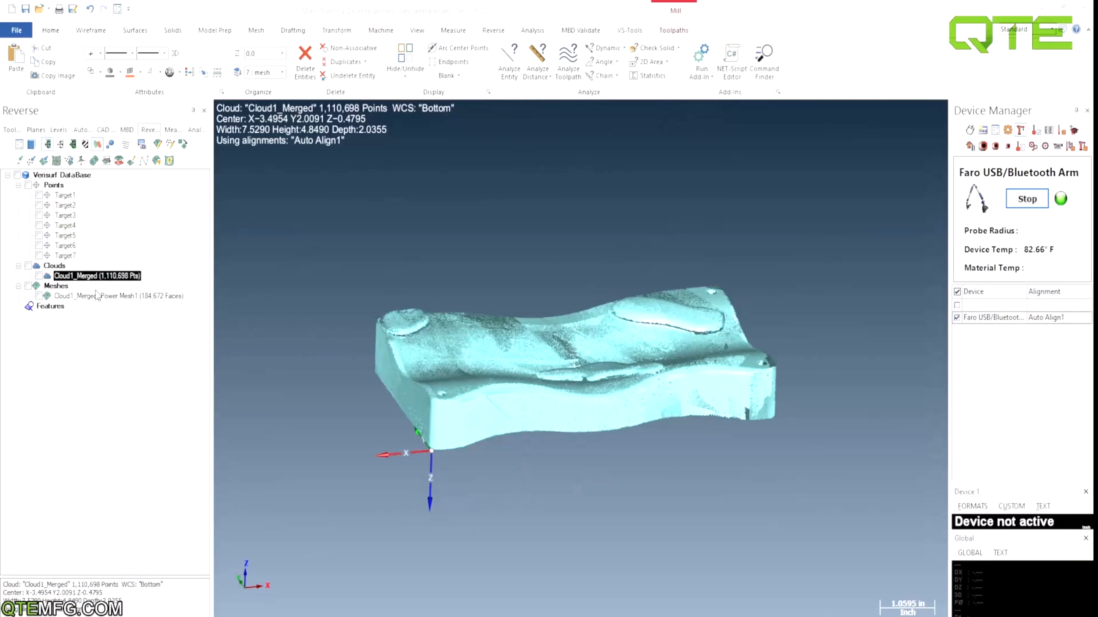
Show the Cloud1_Merged_Power Mesh1 smooth mesh with its surface area 75.18 and volume 17.74.
click(115, 296)
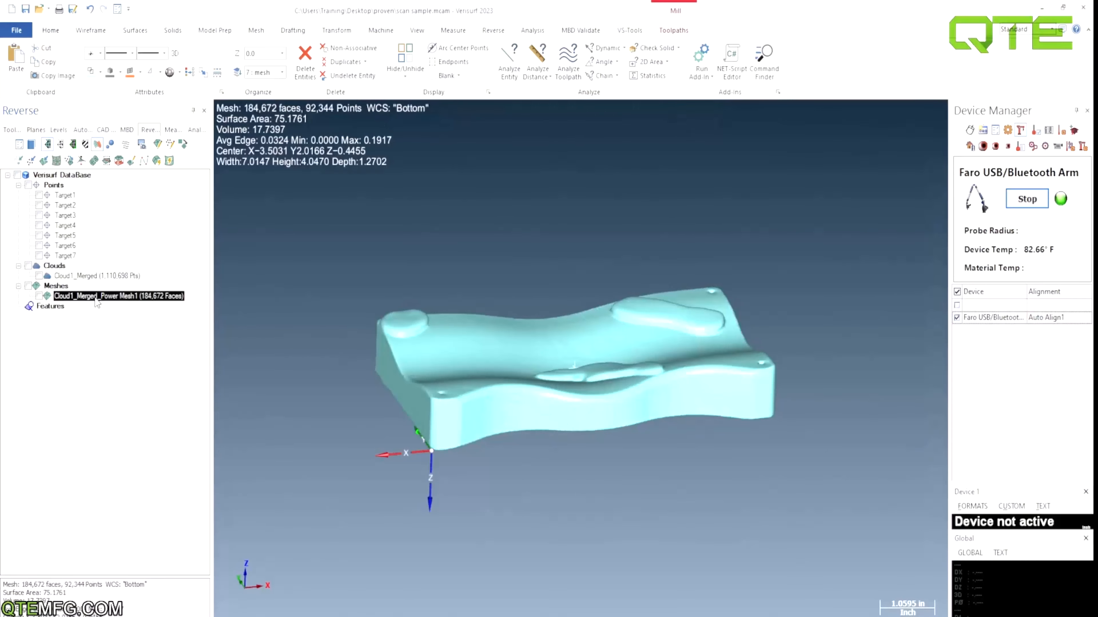
mouse_move(580, 357)
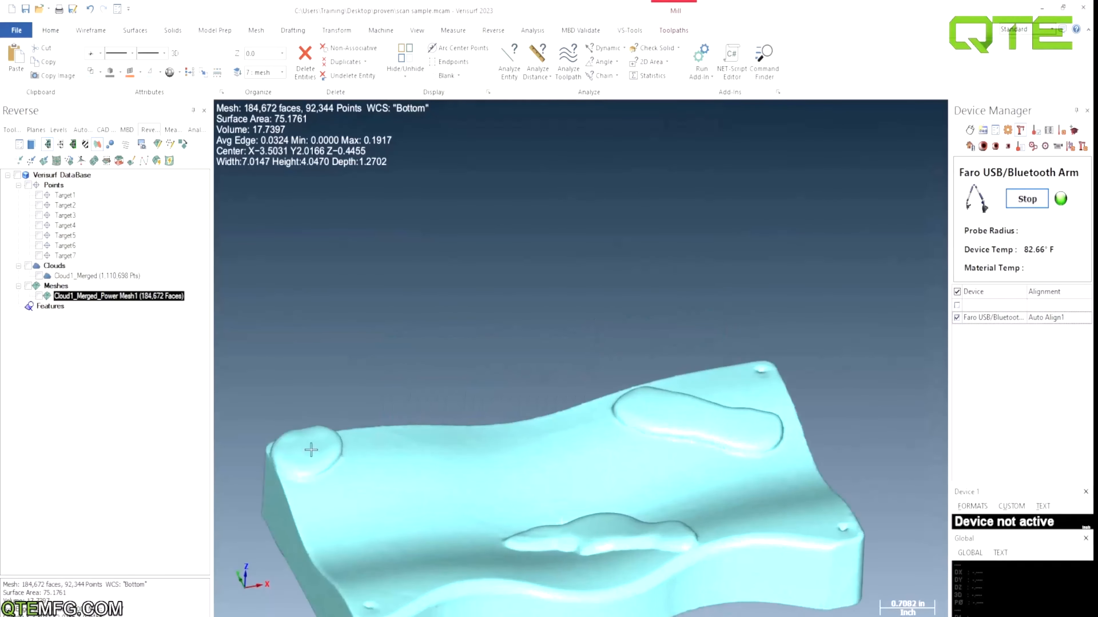
mouse_move(175, 176)
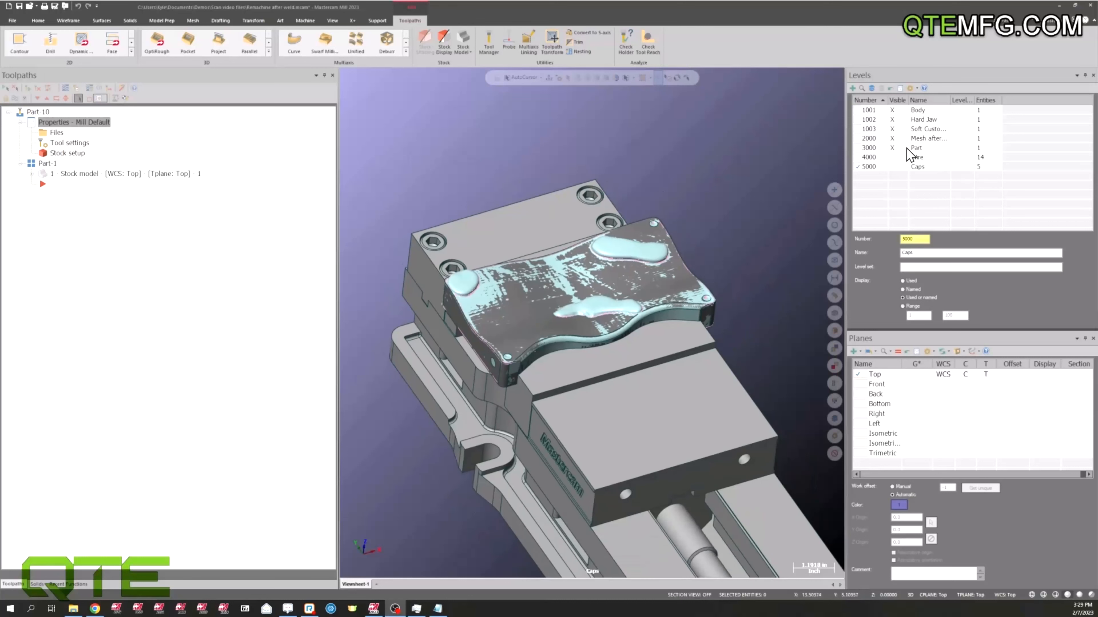
mouse_move(926, 170)
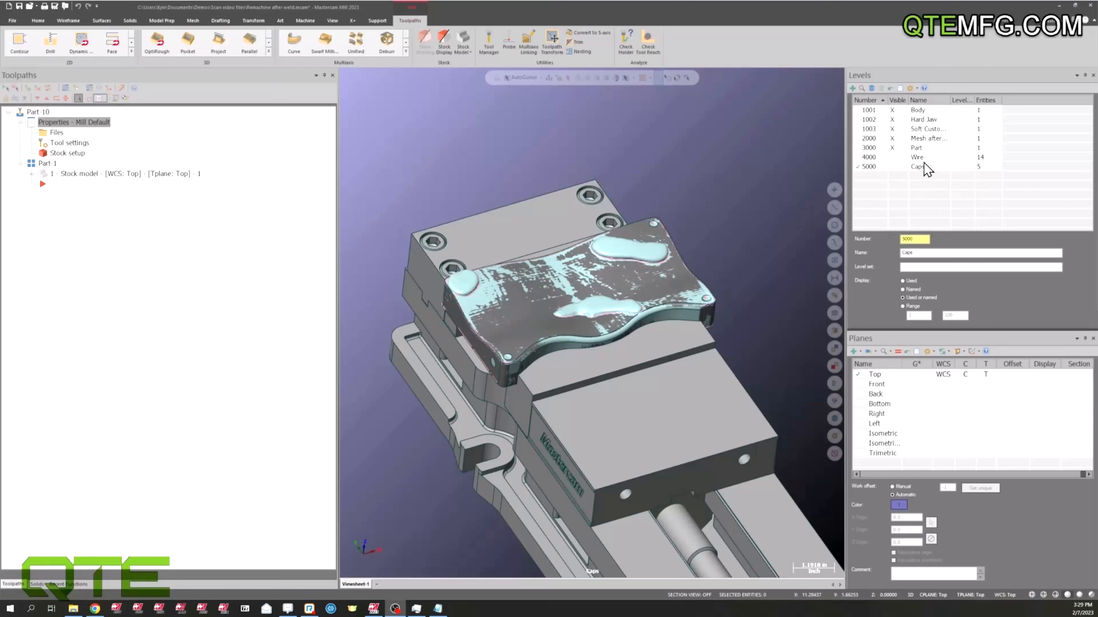
Work with level 2000 'Mesh after weld' so the scanned weld mesh displays over the vised part.
click(927, 138)
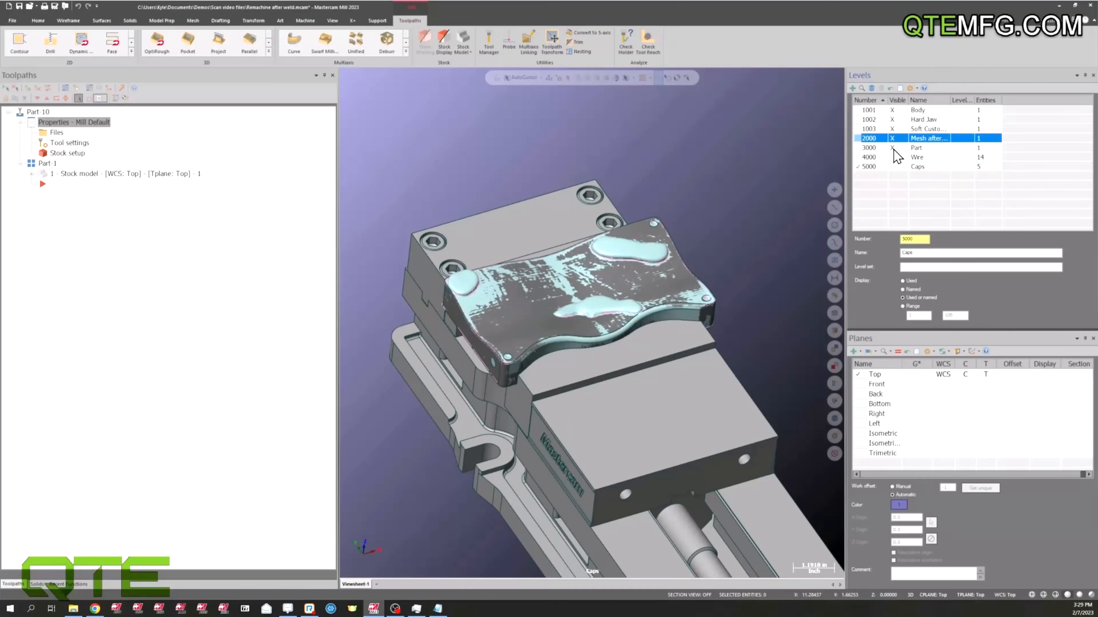
click(916, 147)
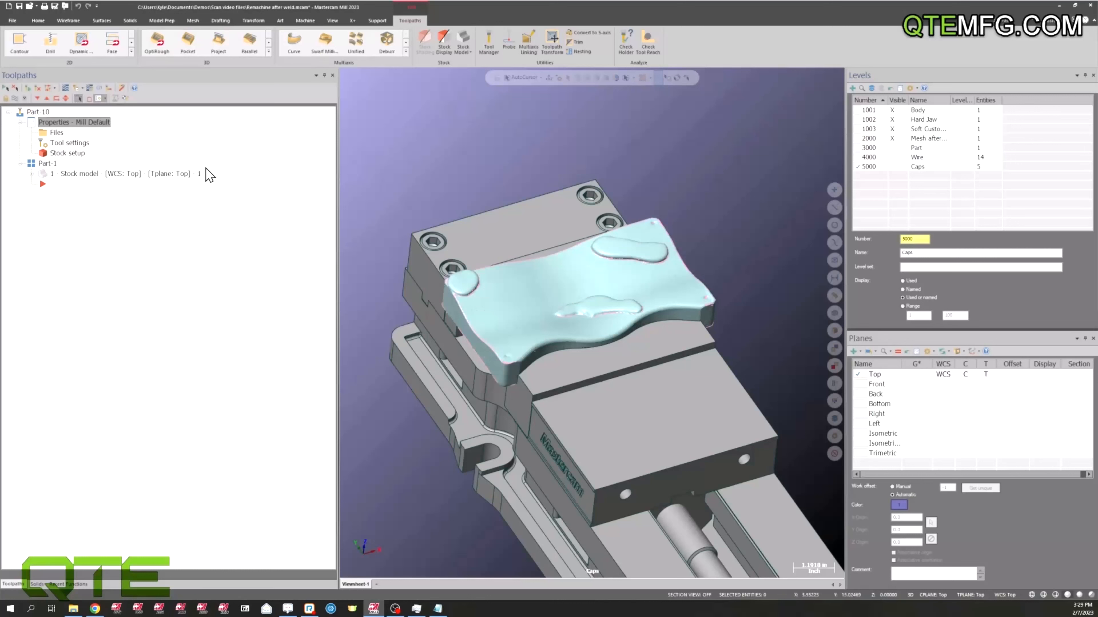
click(68, 153)
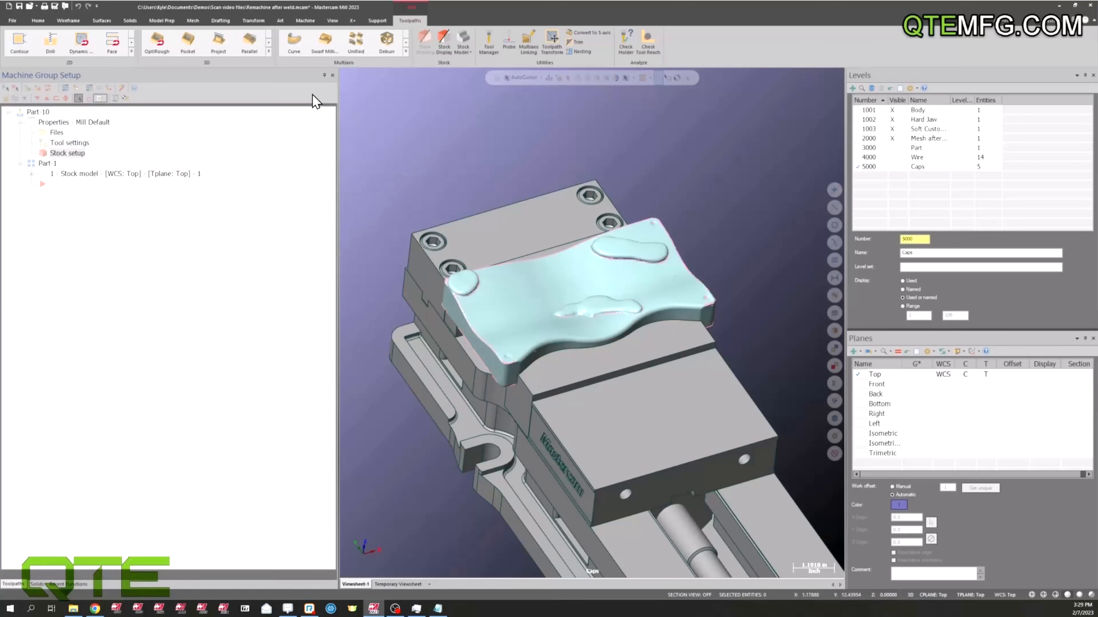
mouse_move(445, 44)
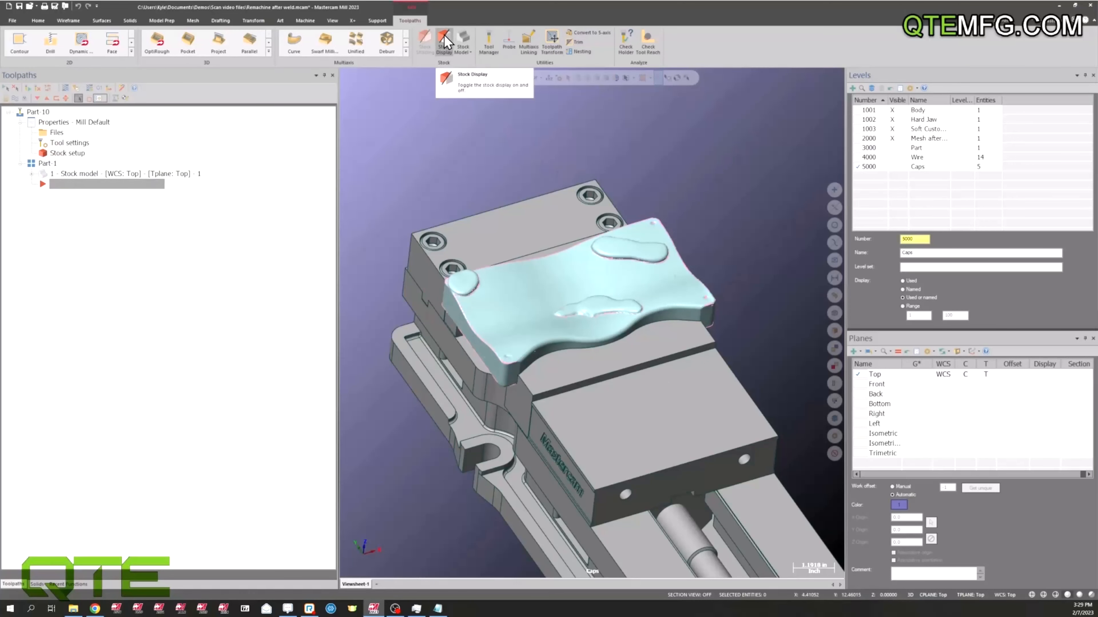
Turn on Stock Display so the grey stock model shows on the clamped part.
click(927, 137)
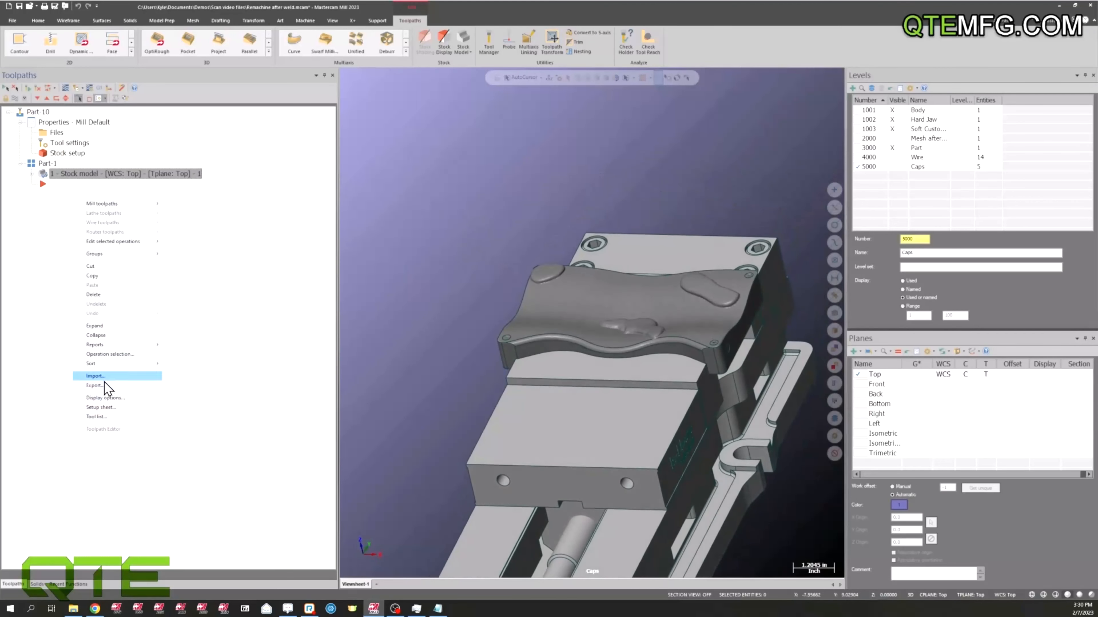
Import the Scan video toolpaths operations, Unified multiaxis and Dynamic OptiRest, confirming both loaded.
click(96, 376)
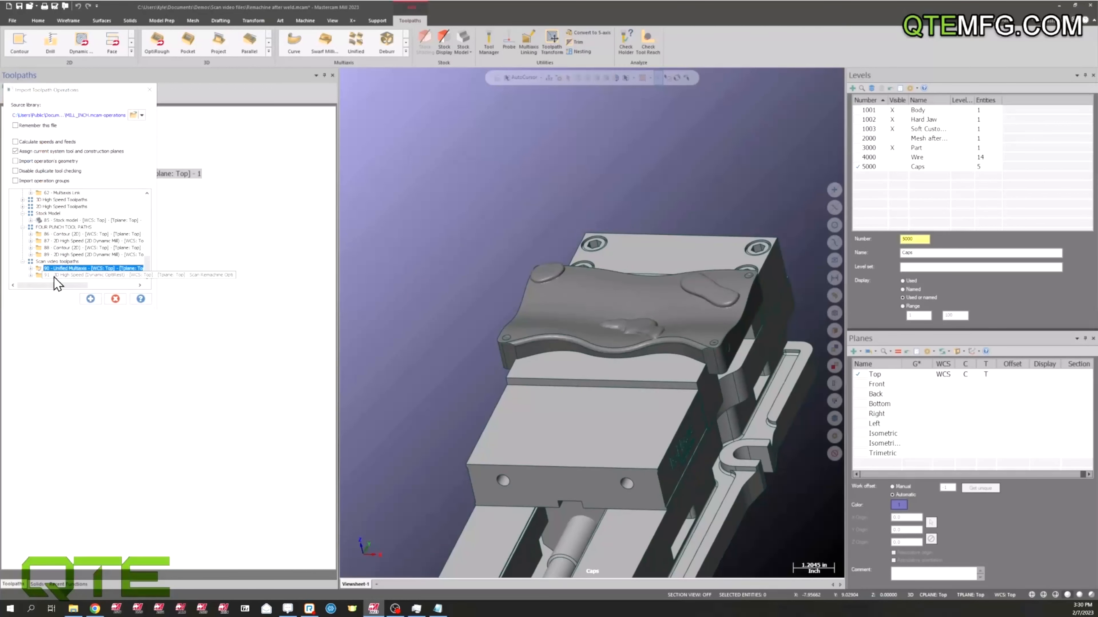
click(90, 299)
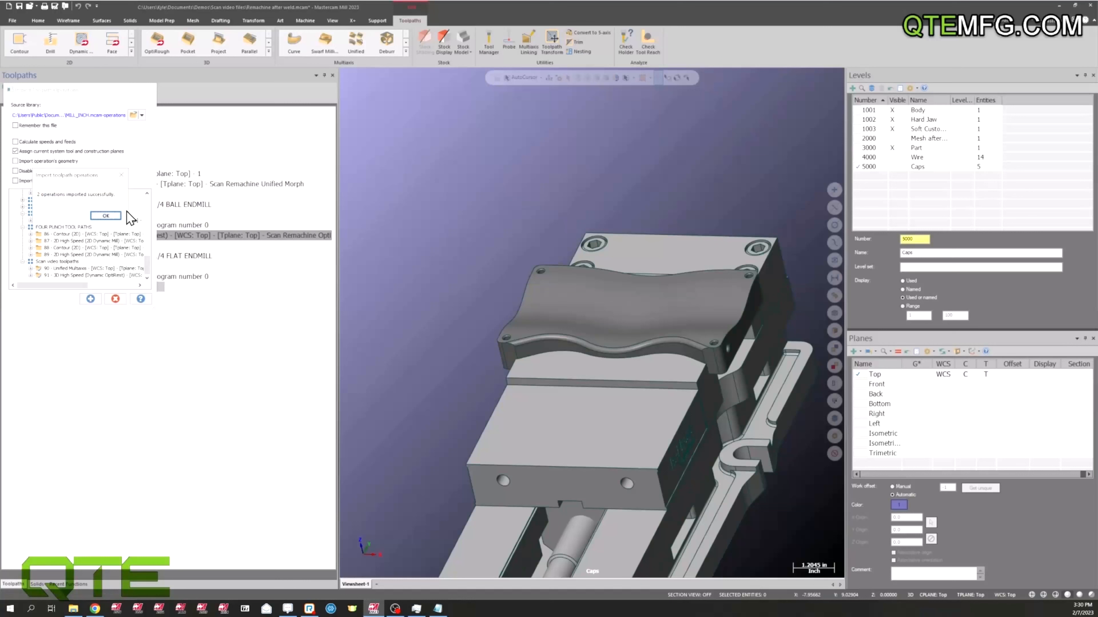
click(105, 215)
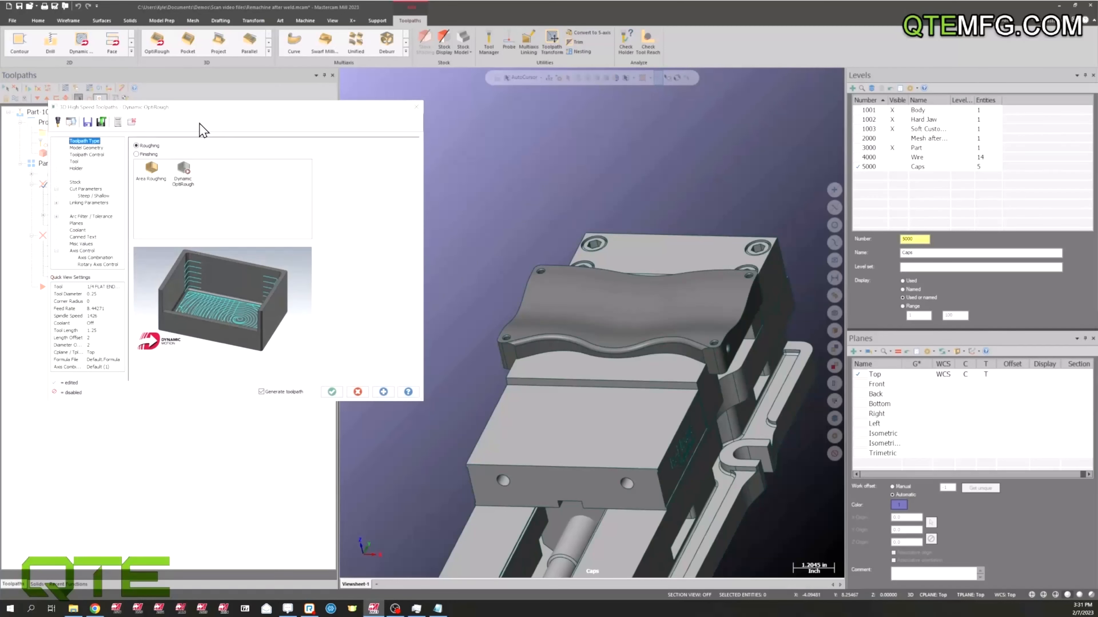
Review geometry, tool and holder, enable rest material from previous operations, and accept the OptiRest settings.
click(87, 147)
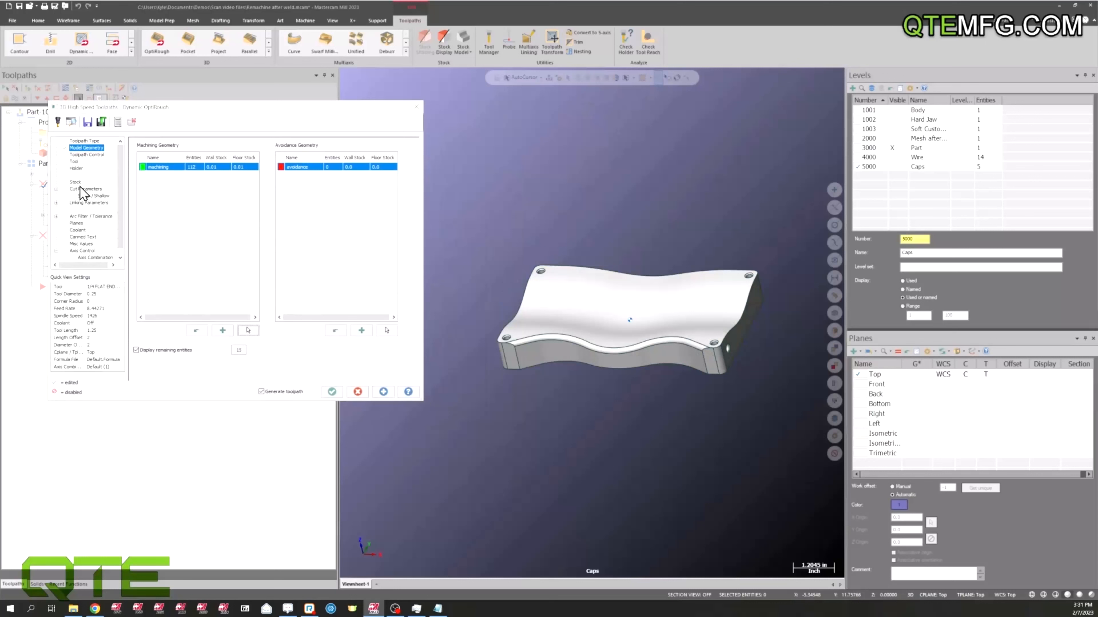
click(74, 162)
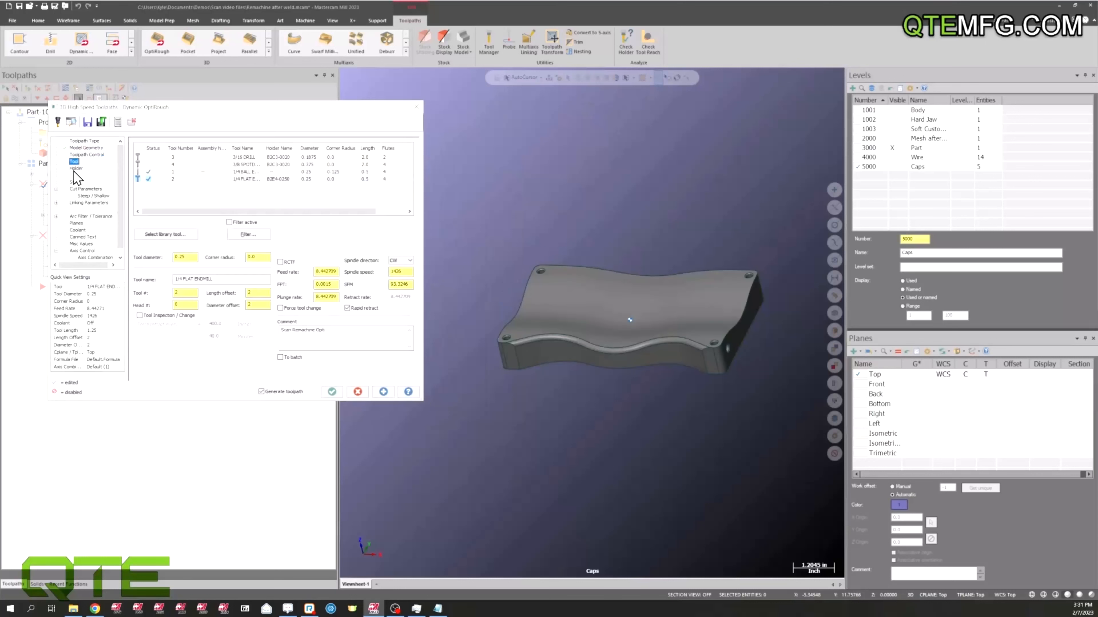
click(75, 168)
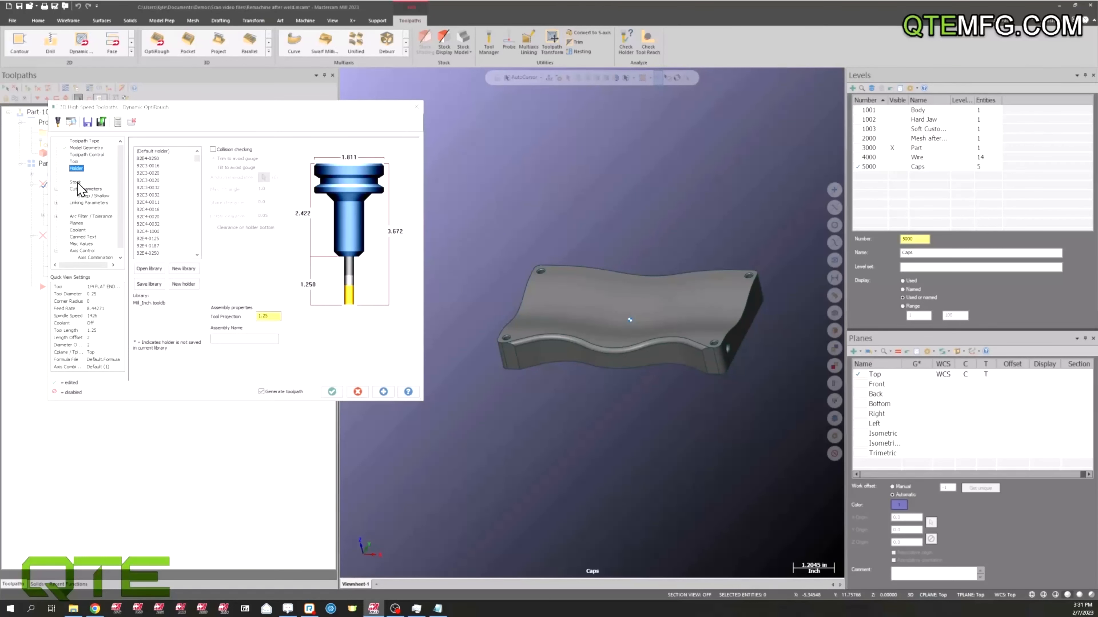
click(75, 182)
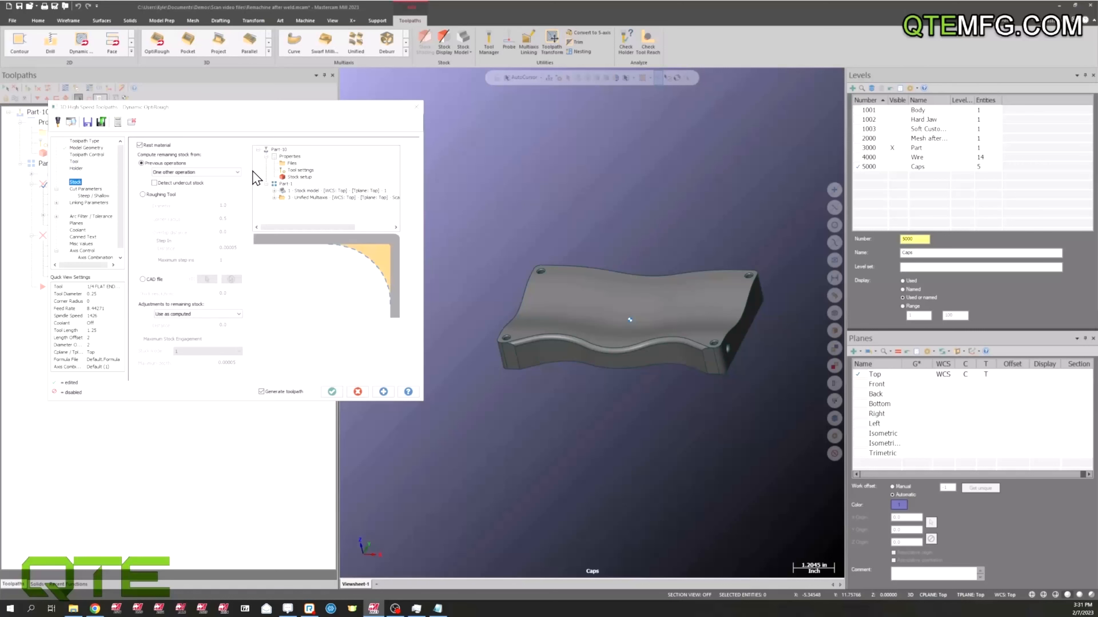
mouse_move(290, 199)
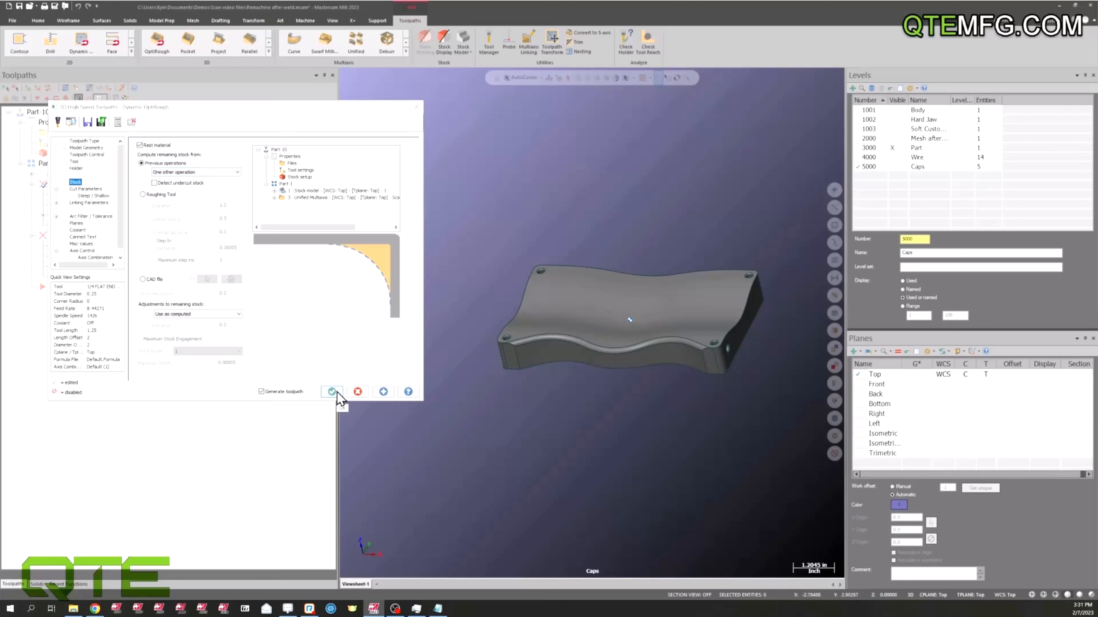
click(332, 391)
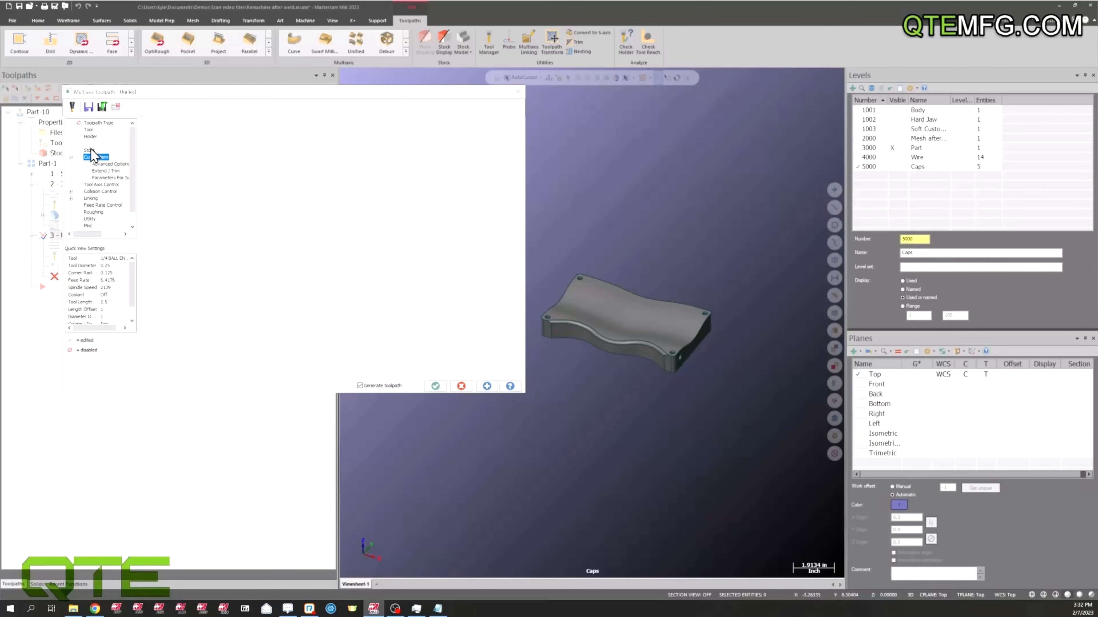
Pick the part's top cap surfaces as the machining geometry for the Unified toolpath.
click(90, 150)
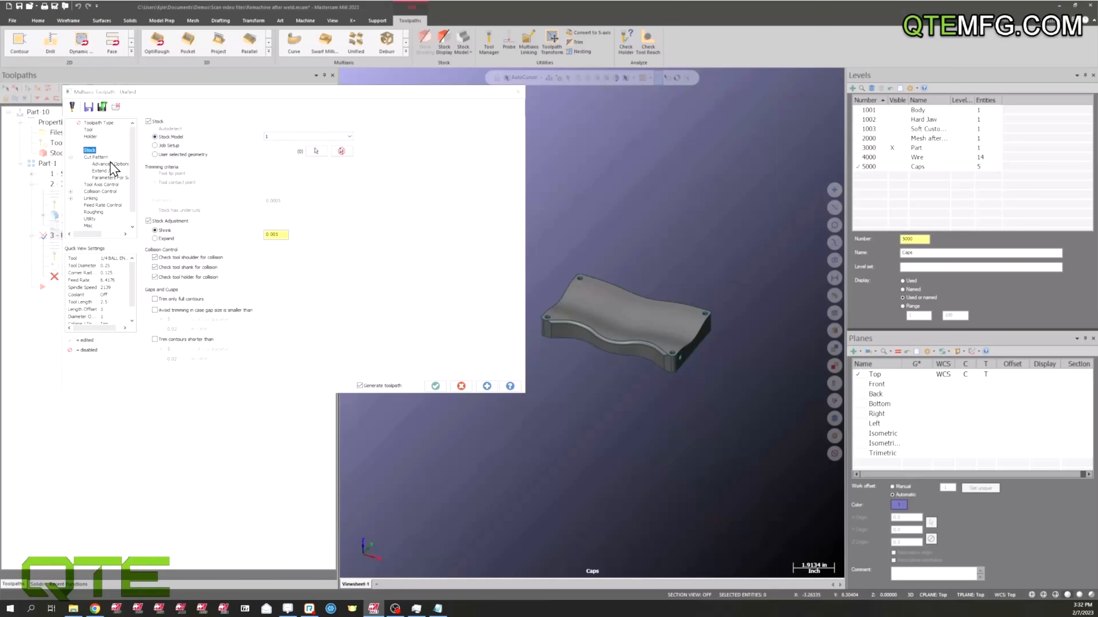
click(96, 157)
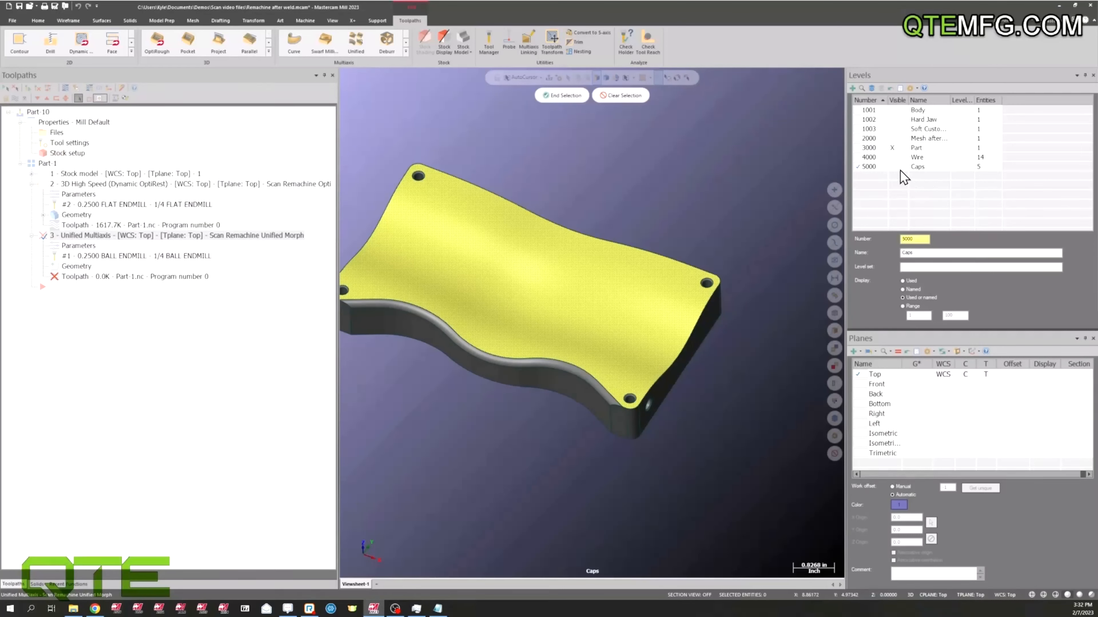
scroll(up, 3)
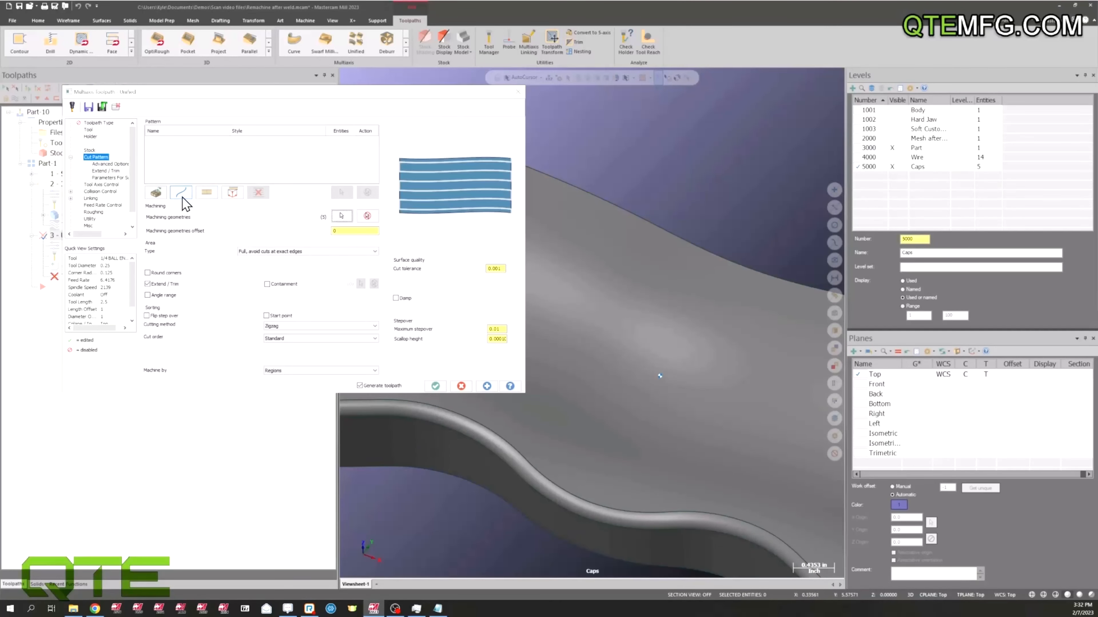
Add the cap edges as Morph curve patterns, Full start and end at exact edges, and generate the toolpath.
click(181, 192)
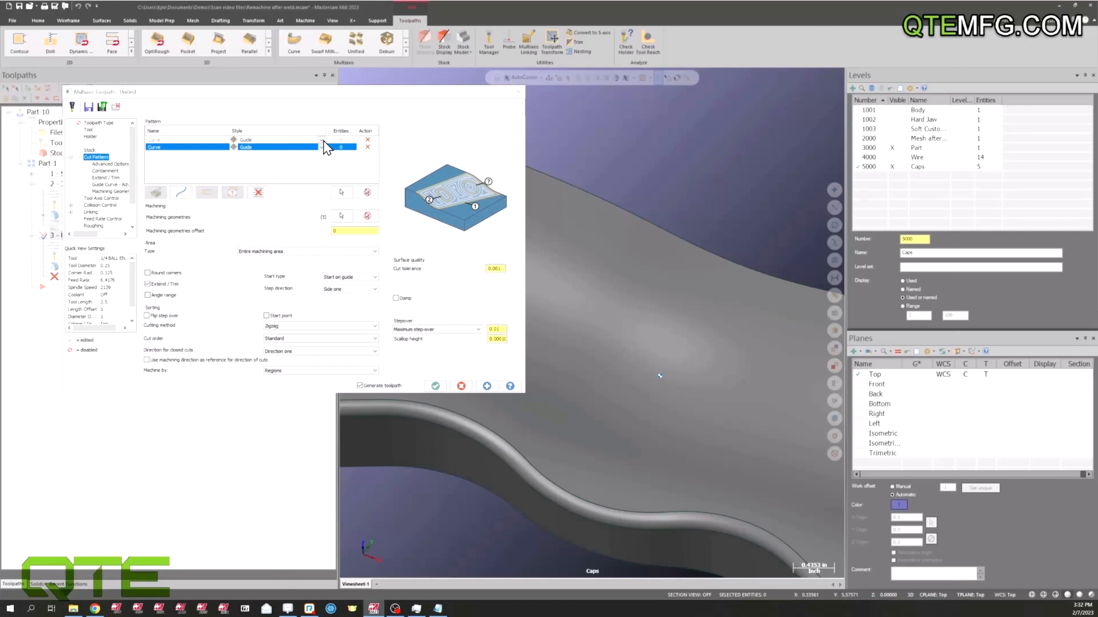
click(278, 139)
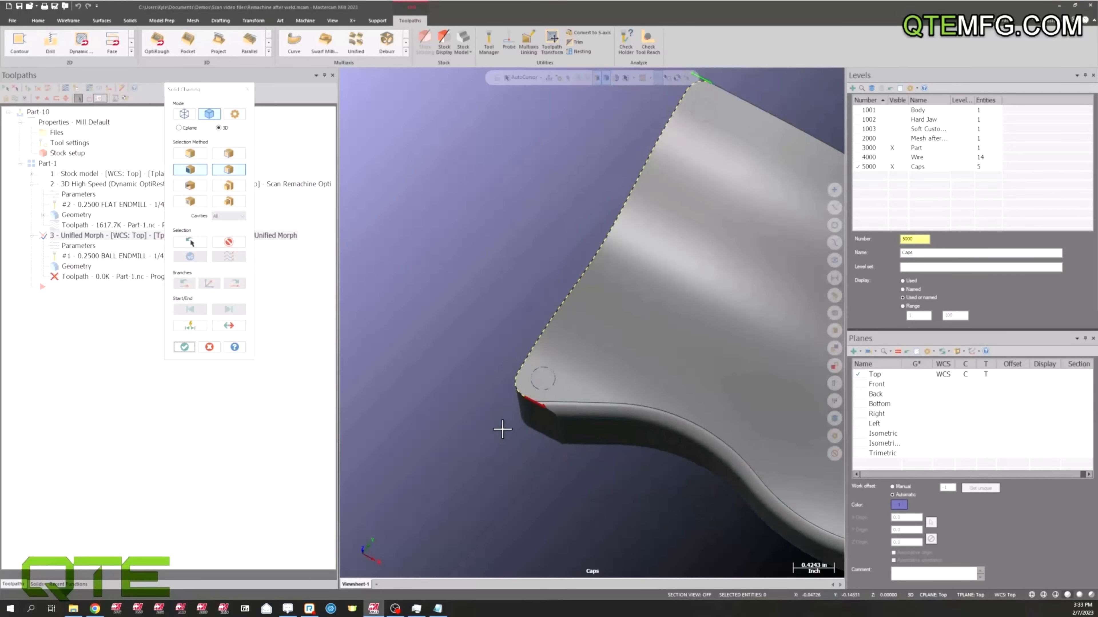
click(184, 347)
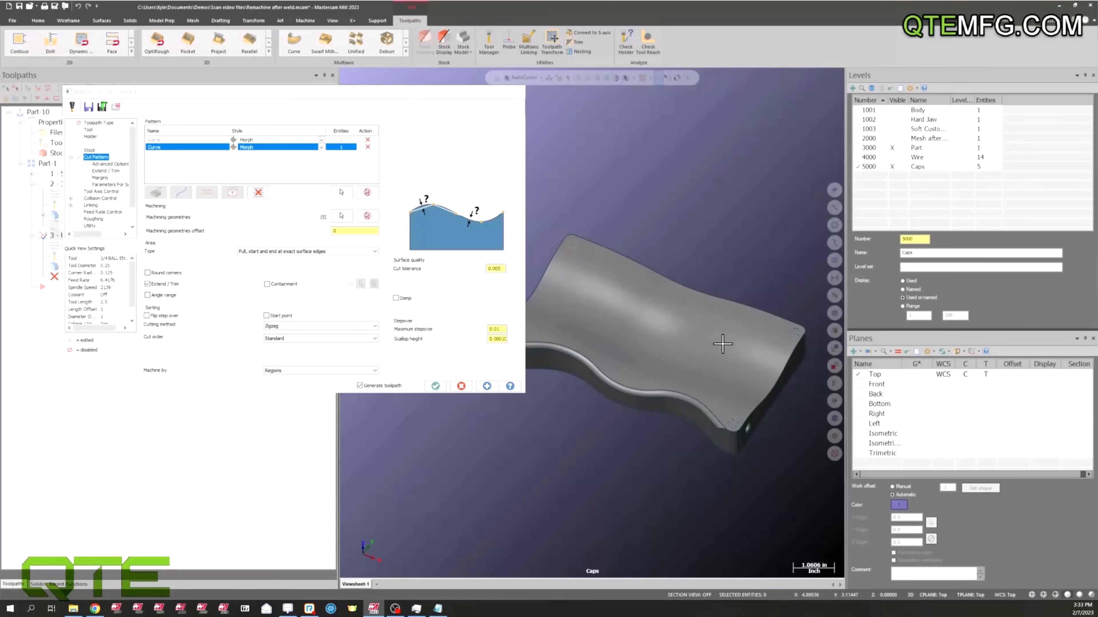
mouse_move(725, 330)
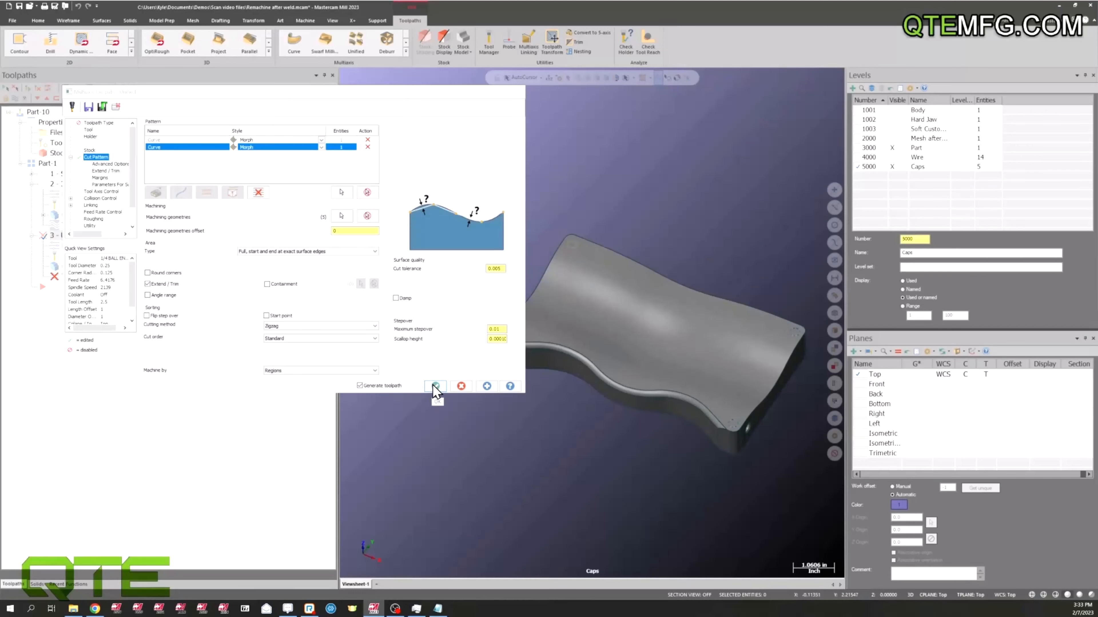
click(435, 386)
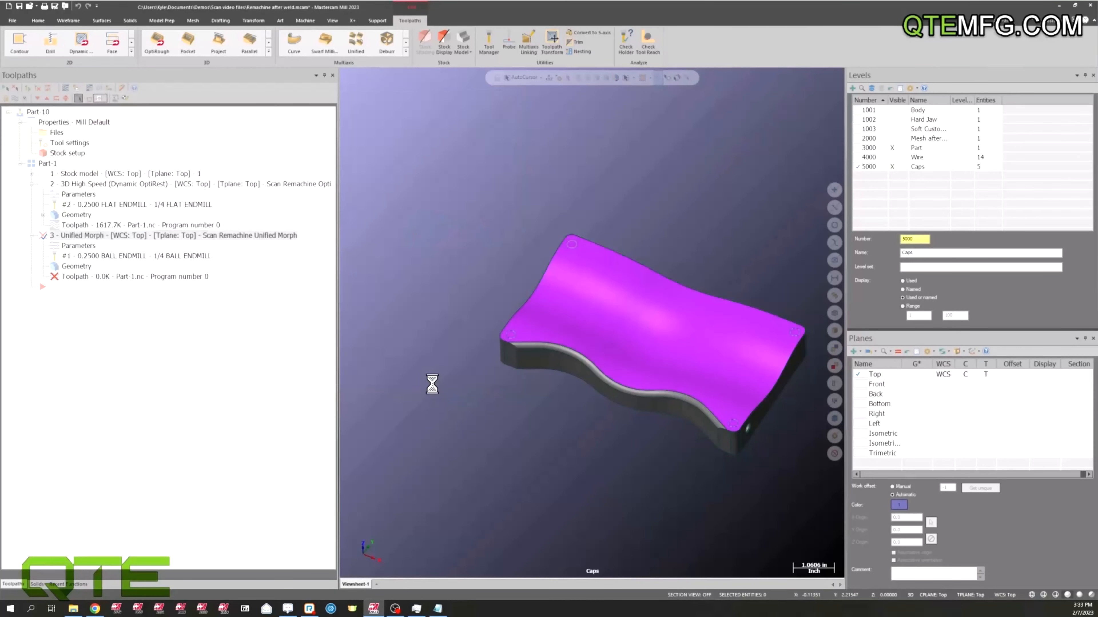
Display the generated Unified Morph operation showing blue weld-bump cuts on the magenta cap surface.
click(175, 234)
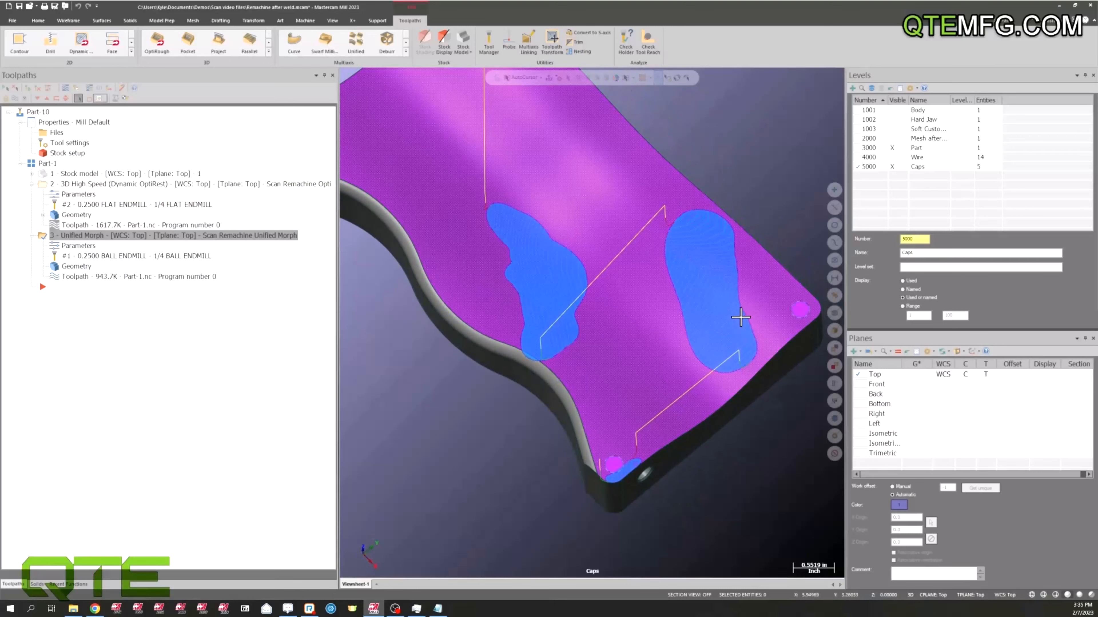
mouse_move(741, 332)
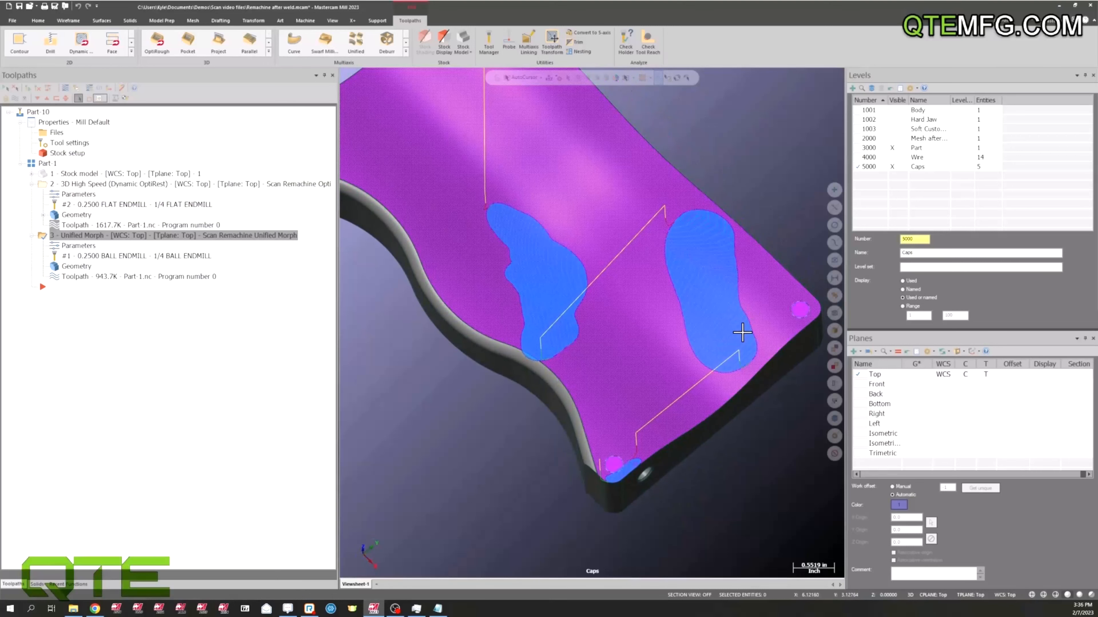
scroll(up, 3)
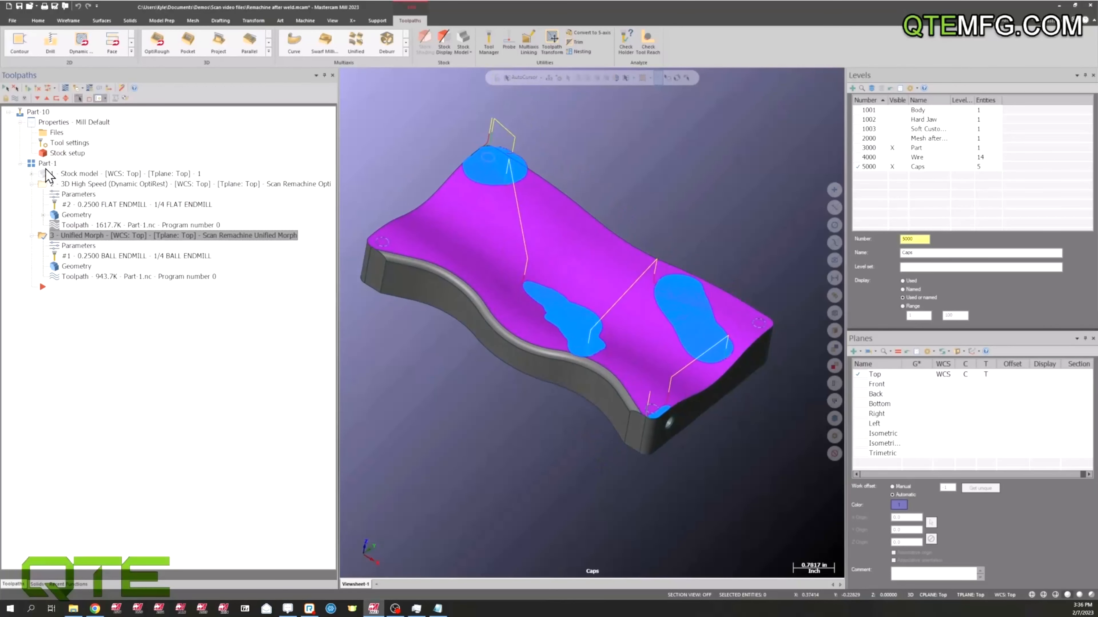
Select all toolpath operations and send them to Mastercam Simulator for verification.
click(47, 163)
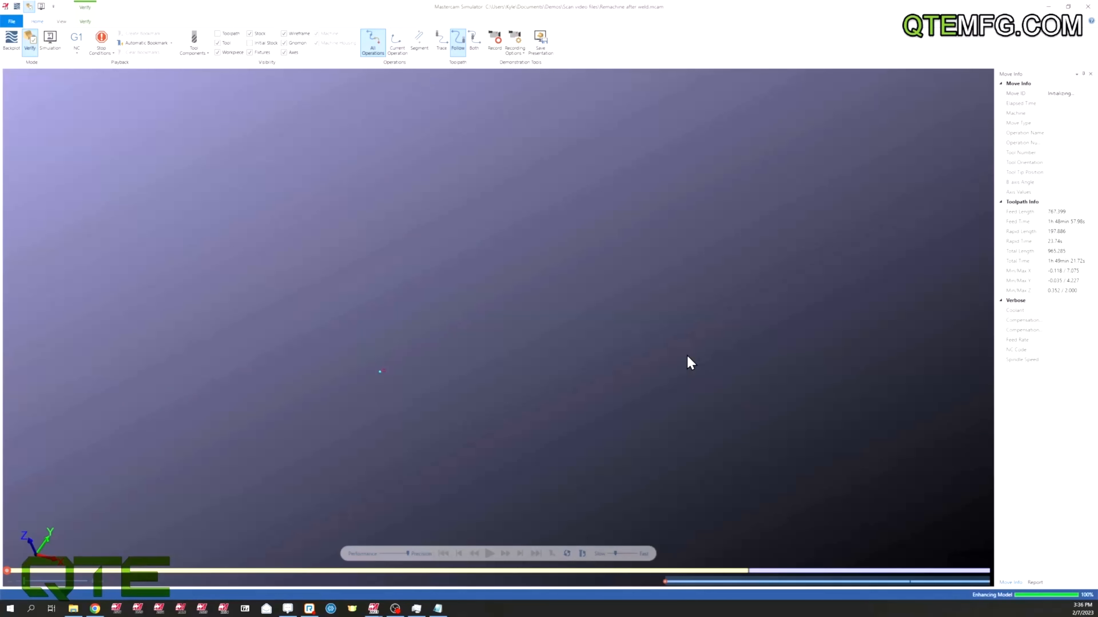
Play the simulation at raised speed through both operations until the weld bumps are machined down.
click(491, 554)
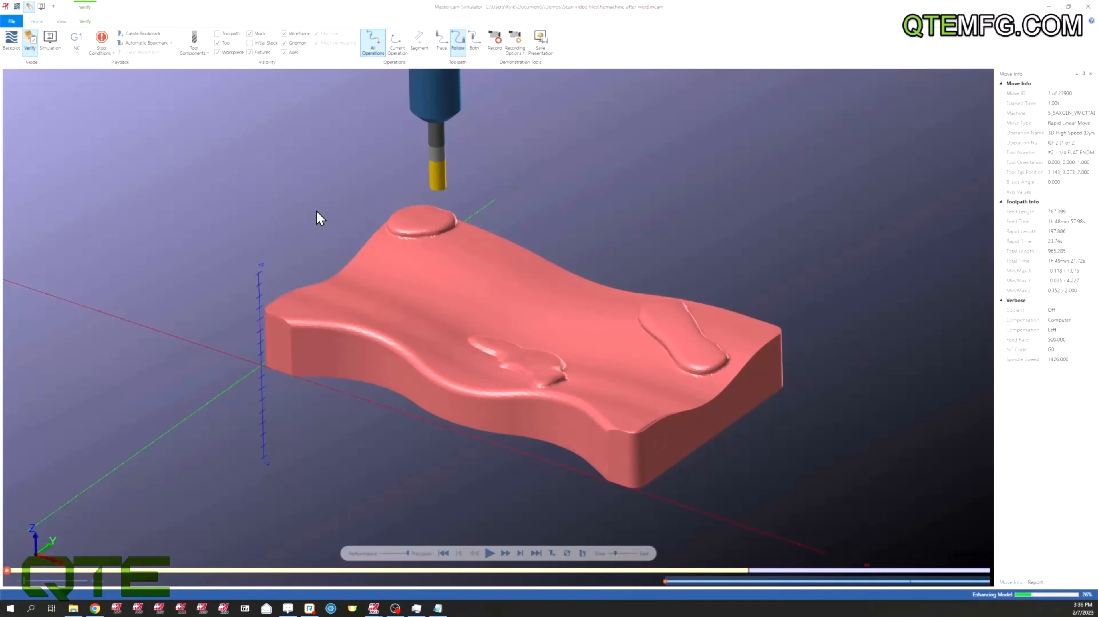
mouse_move(313, 211)
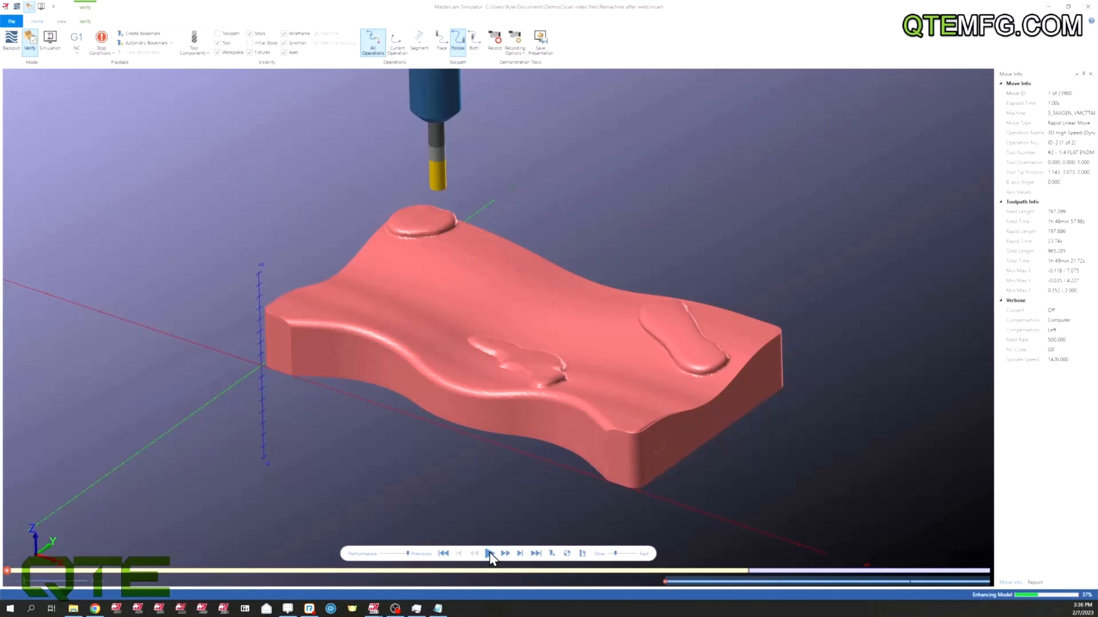
click(489, 553)
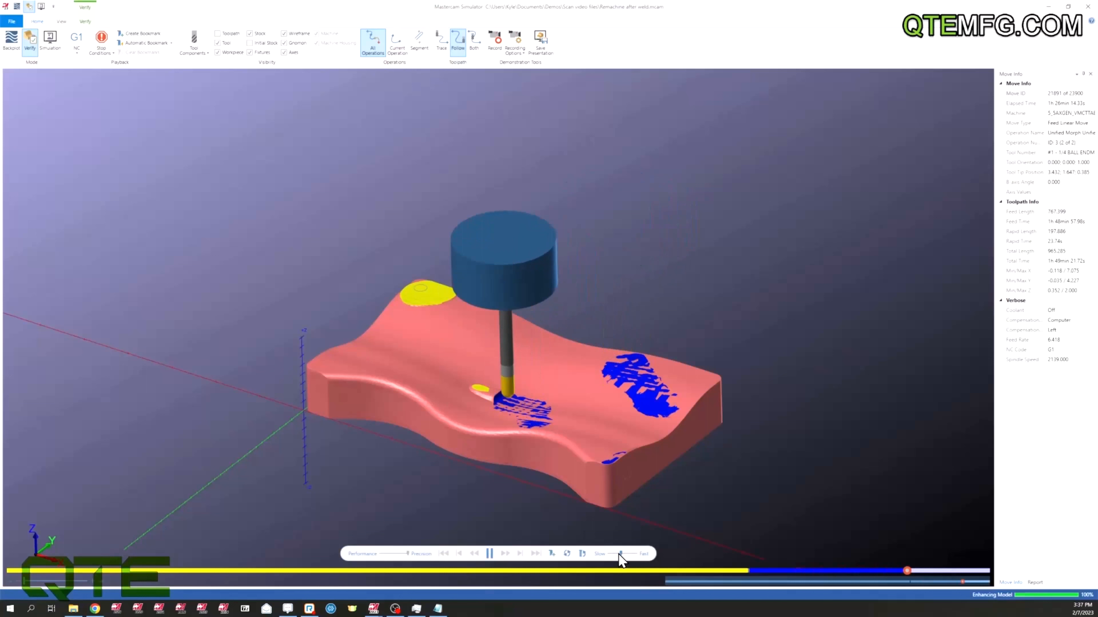
click(488, 553)
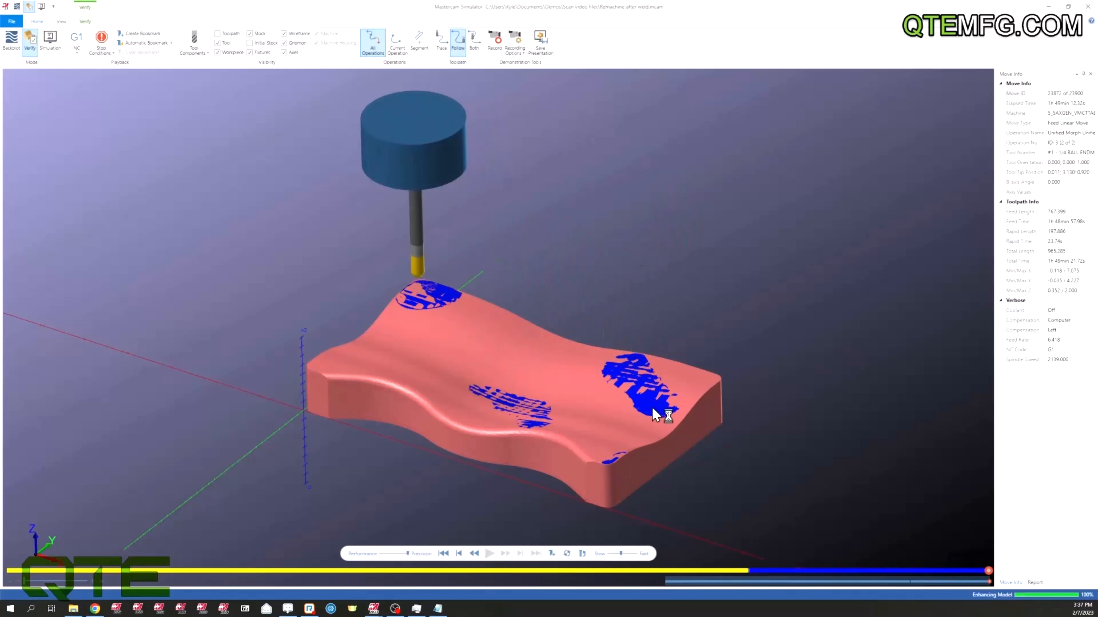